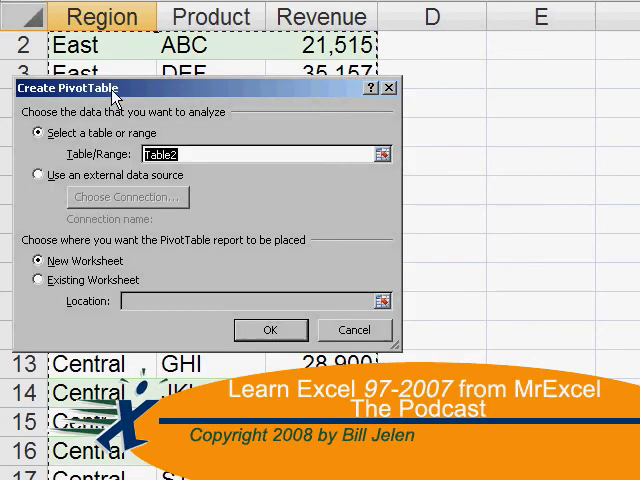
# Close the Create PivotTable dialog for the sales data and switch to the Twitter home page.
pyautogui.click(270, 328)
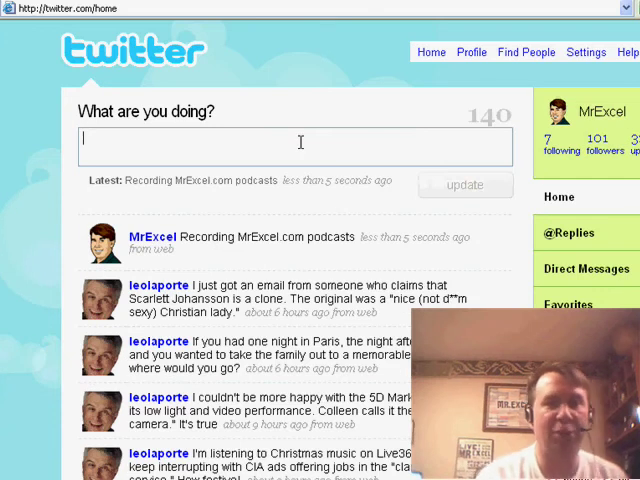
# Draft a Twitter status about watching the MrExcel.com podcast, then return to Book2.
pyautogui.write('watching the MrExcel.com podcast')
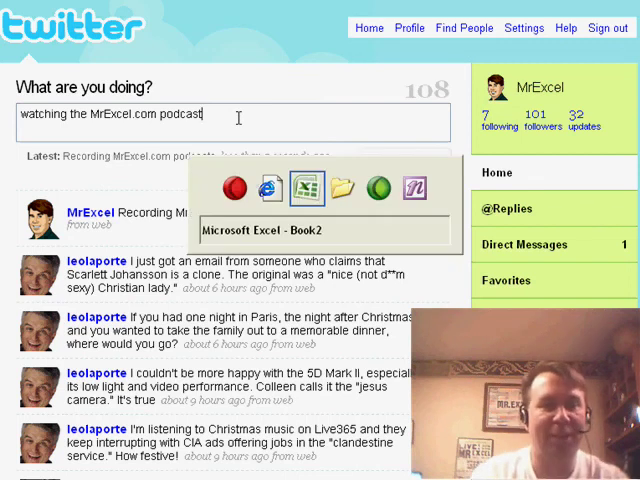
pyautogui.click(306, 188)
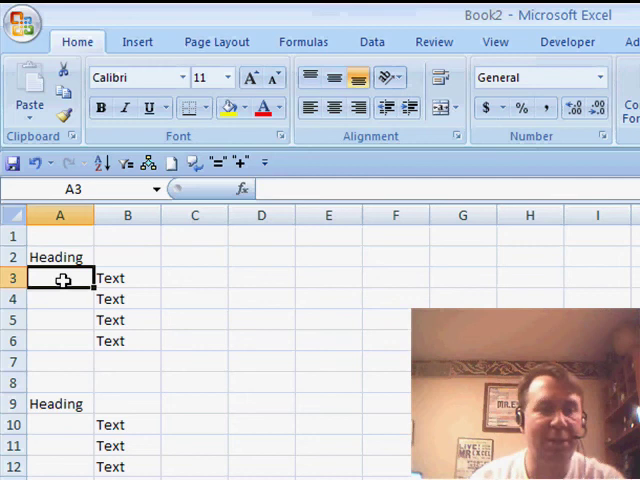
pyautogui.write('1')
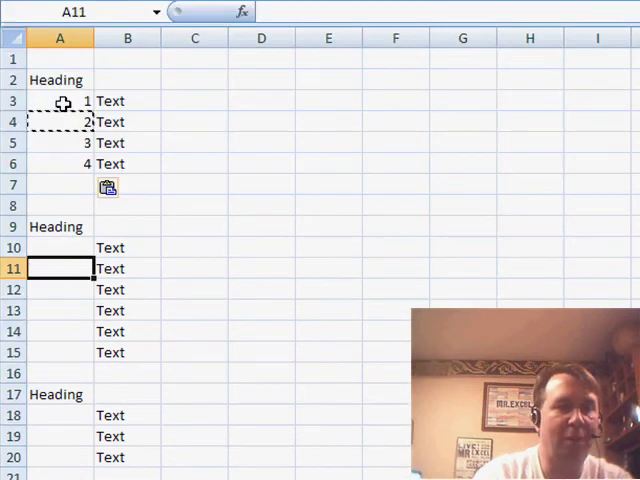
pyautogui.moveTo(60, 268); pyautogui.dragTo(60, 352)
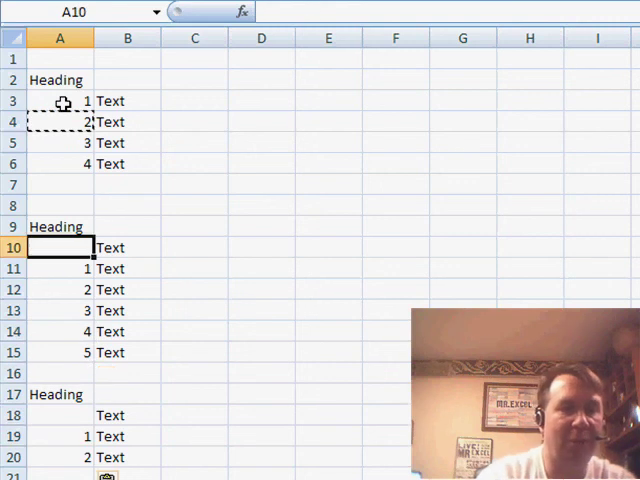
pyautogui.write('=1+A7')
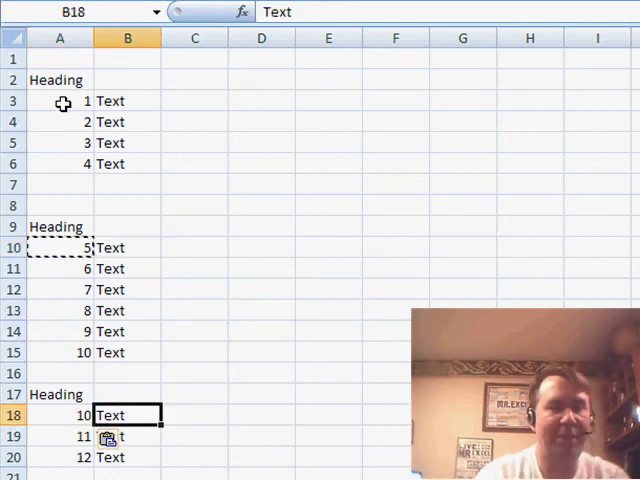
pyautogui.write('=1+')
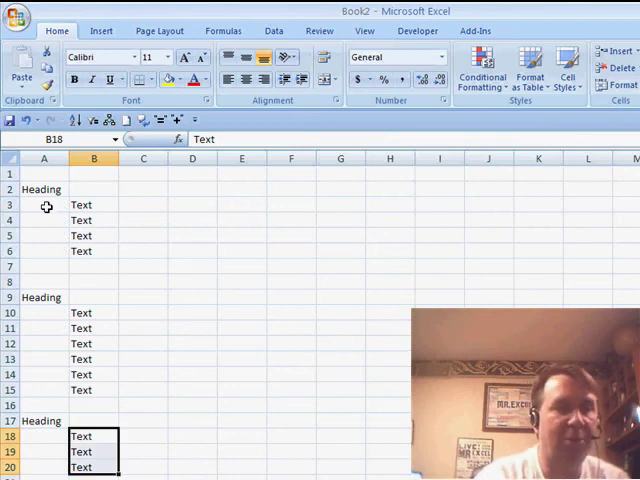
# Enter =COUNT(A$1:A2)+1 in A3 to number the first item under the first heading.
pyautogui.click(44, 188)
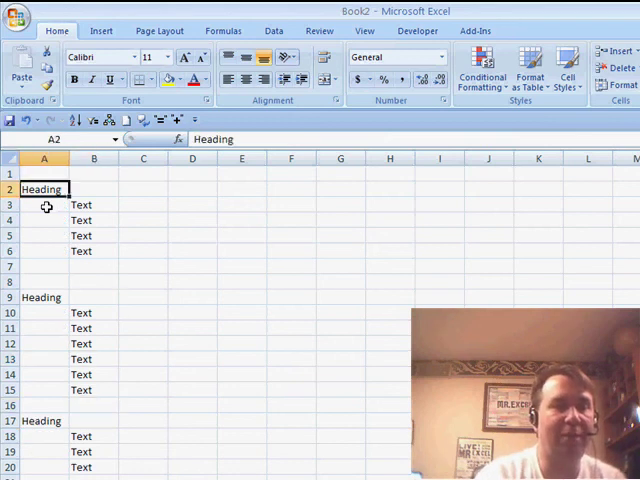
pyautogui.click(44, 204)
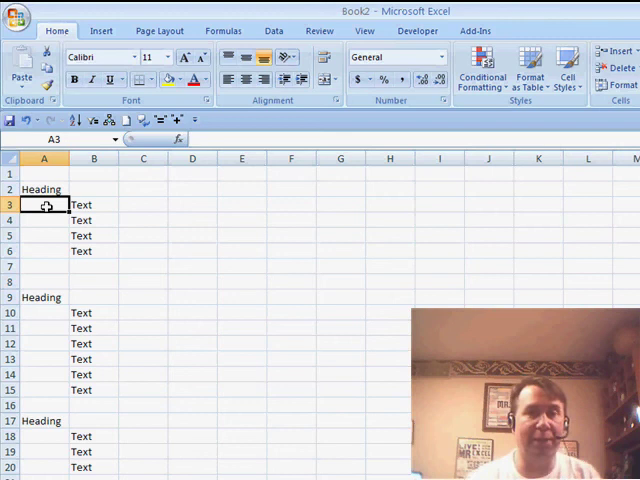
pyautogui.write('=C')
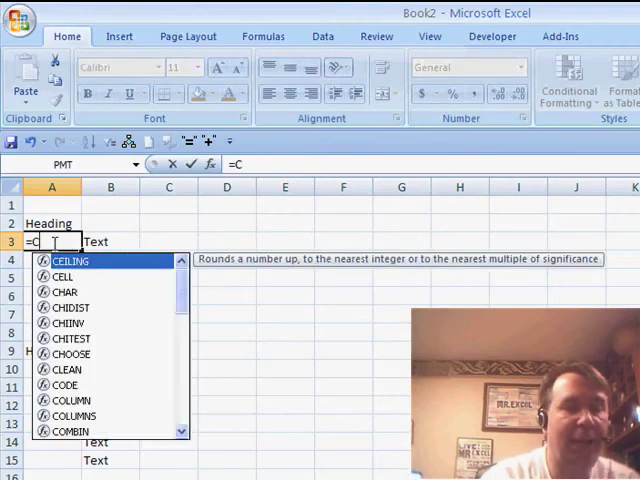
pyautogui.write('OUNT(')
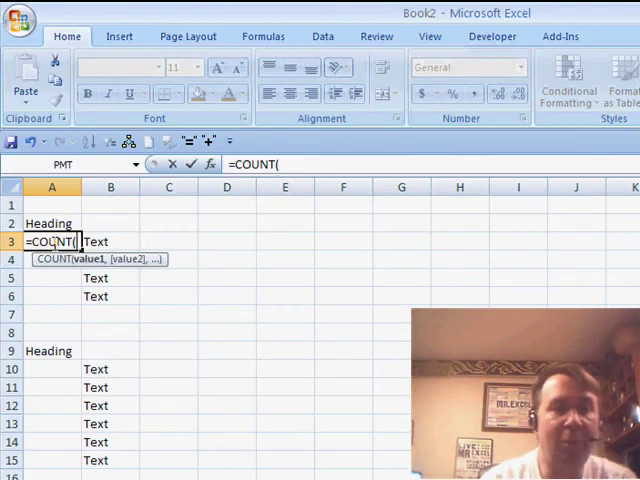
pyautogui.write('A$')
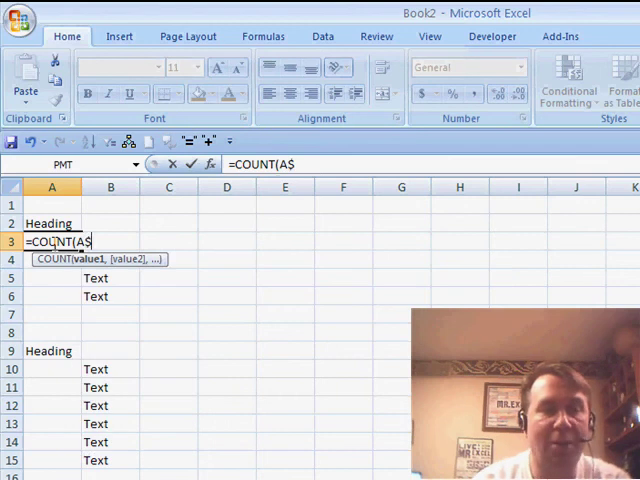
pyautogui.write('1')
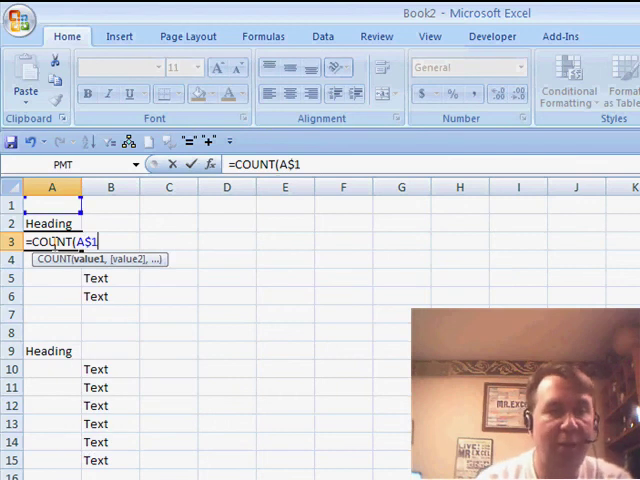
pyautogui.write(':A')
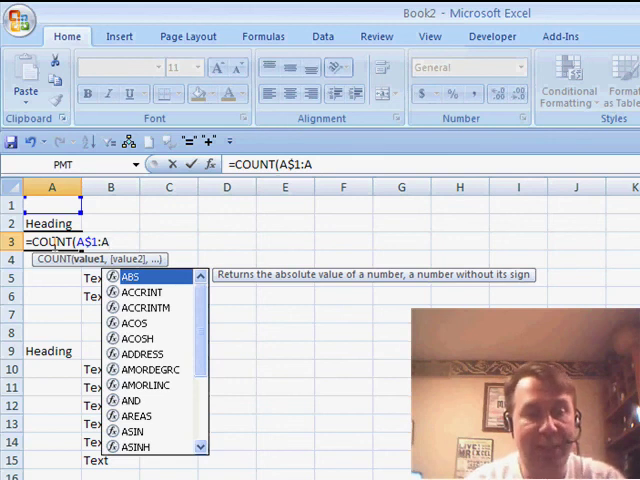
pyautogui.write('2')
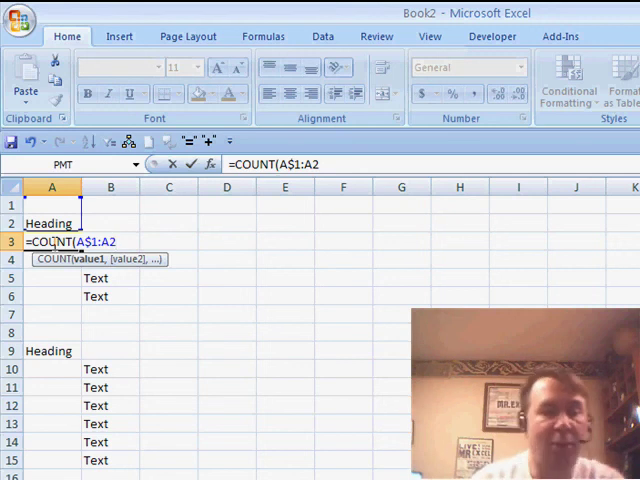
pyautogui.write(')+')
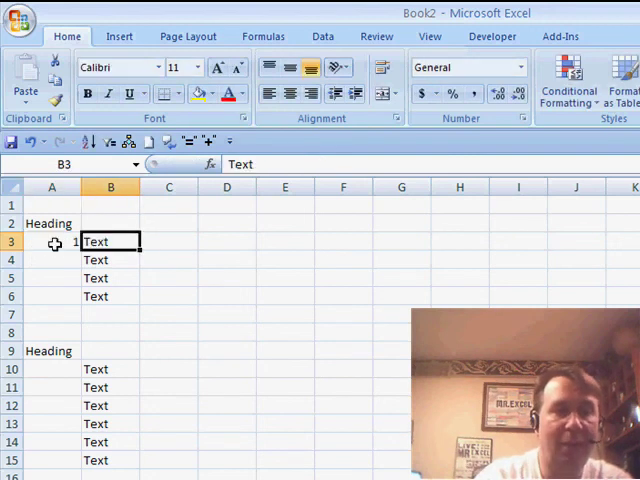
# Copy the numbering formula down column A so the Text rows run 1 through 10 across headings.
pyautogui.click(52, 240)
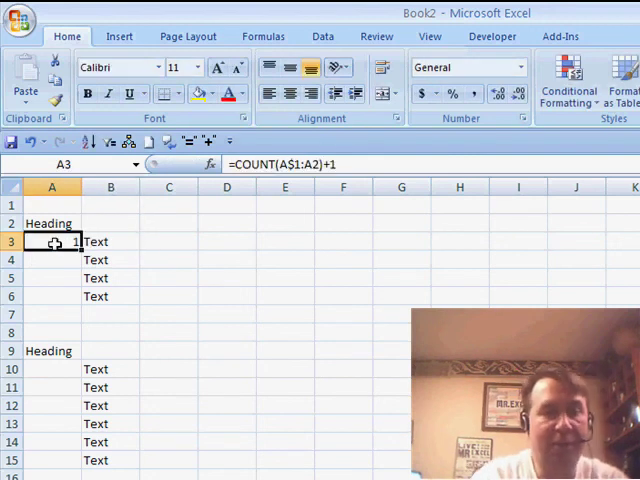
pyautogui.moveTo(52, 242); pyautogui.dragTo(52, 296)
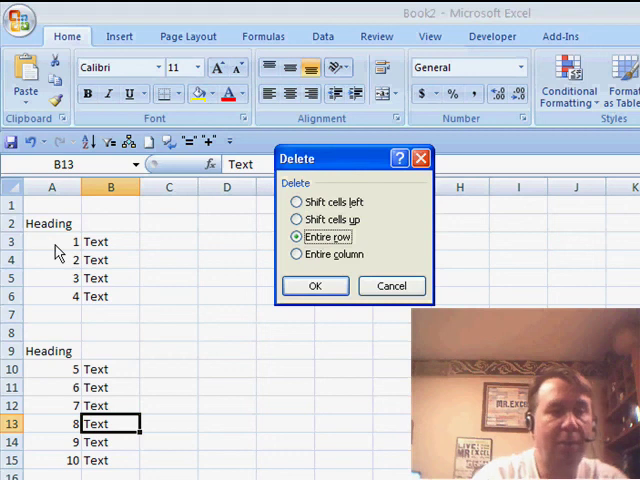
# Delete the chosen item's entire row and confirm A13's =COUNT(A$1:A12)+1 renumbers the list 1 through 9.
pyautogui.click(314, 284)
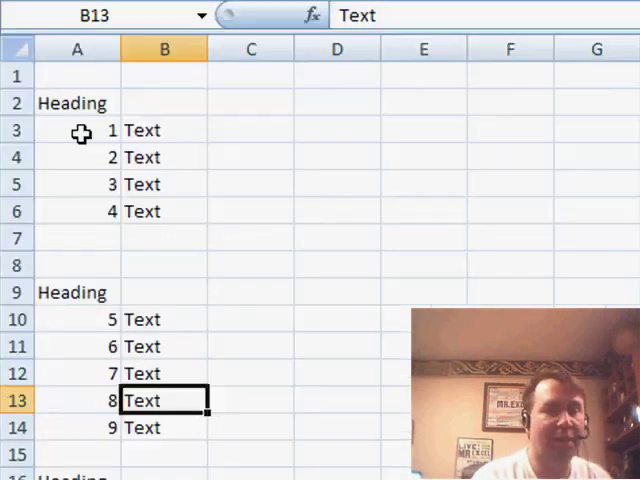
pyautogui.write('=COUNT(A$1:A12)+1')
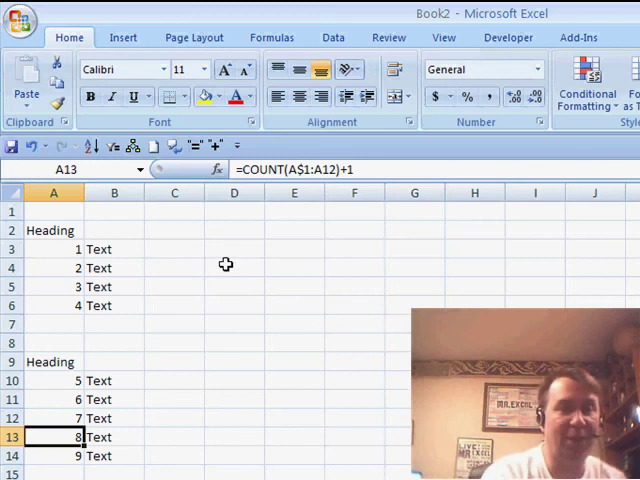
pyautogui.click(234, 268)
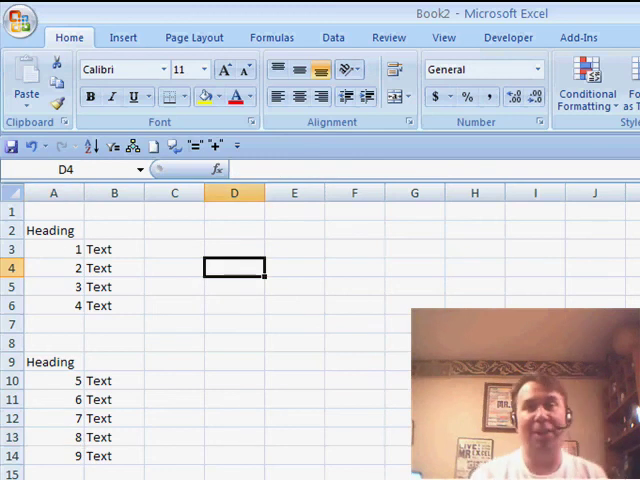